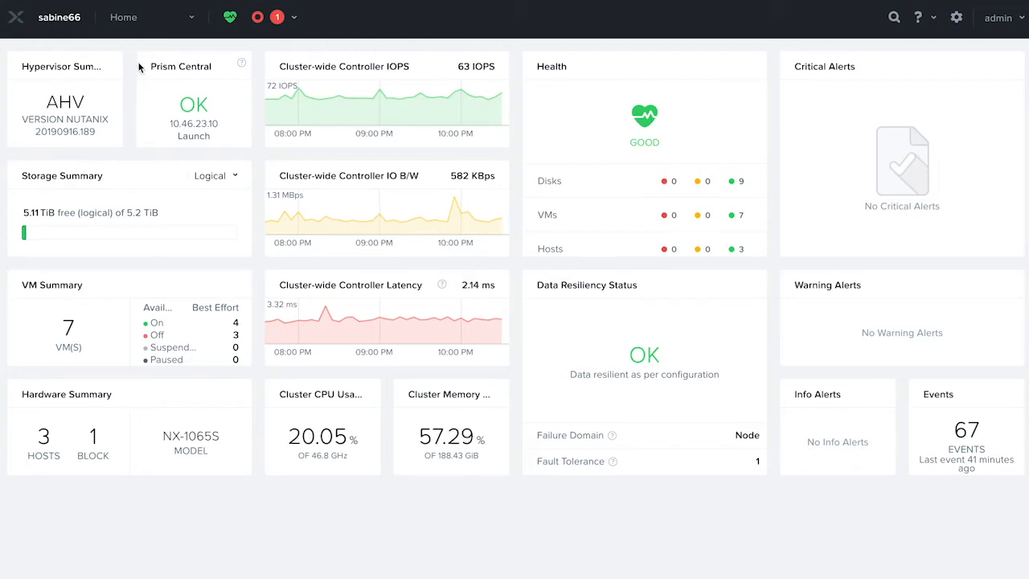
Step: Switch from the cluster dashboard to the VM table listing all seven virtual machines
click(153, 17)
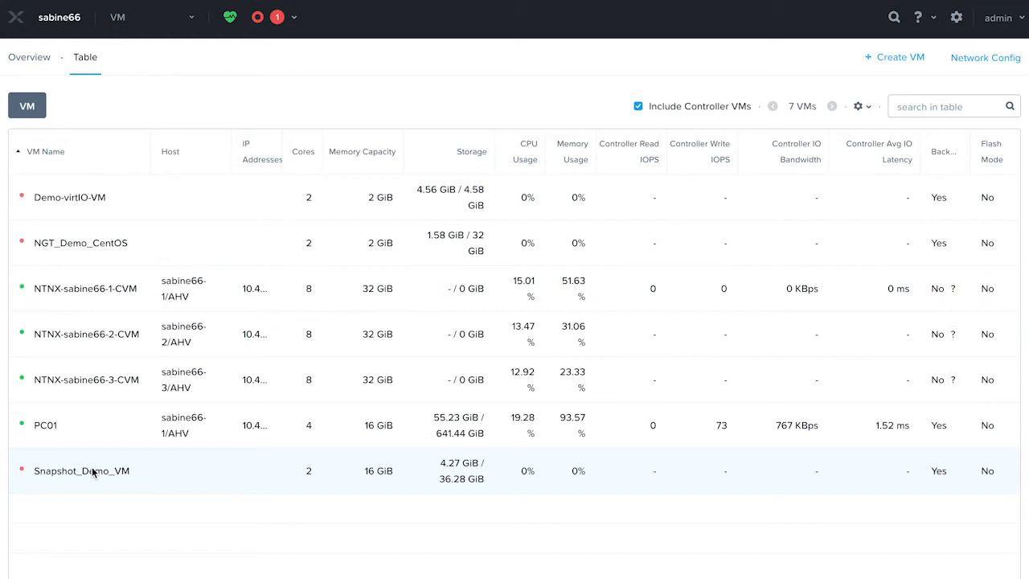
Step: Show Snapshot_Demo_VM's details with its VM Snapshots list of four existing snapshots
click(81, 471)
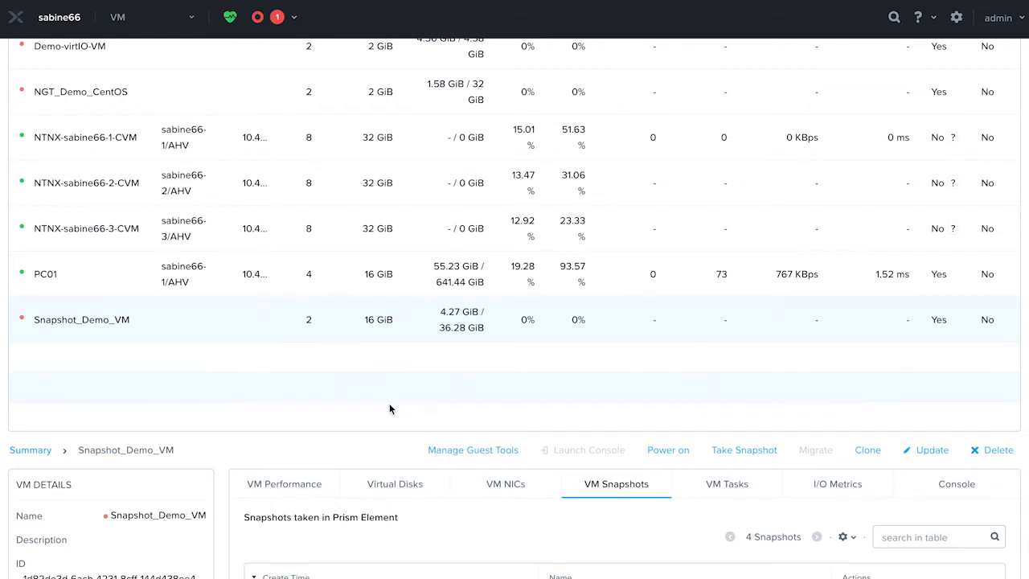
Step: Take a new snapshot of Snapshot_Demo_VM named 'Snaps' and submit it
click(743, 450)
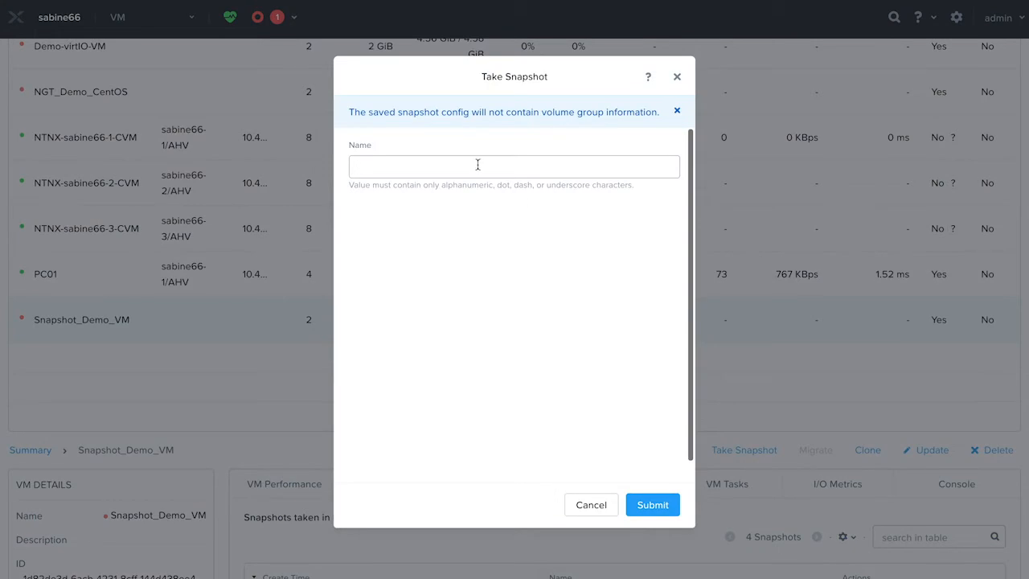
text(Snaps)
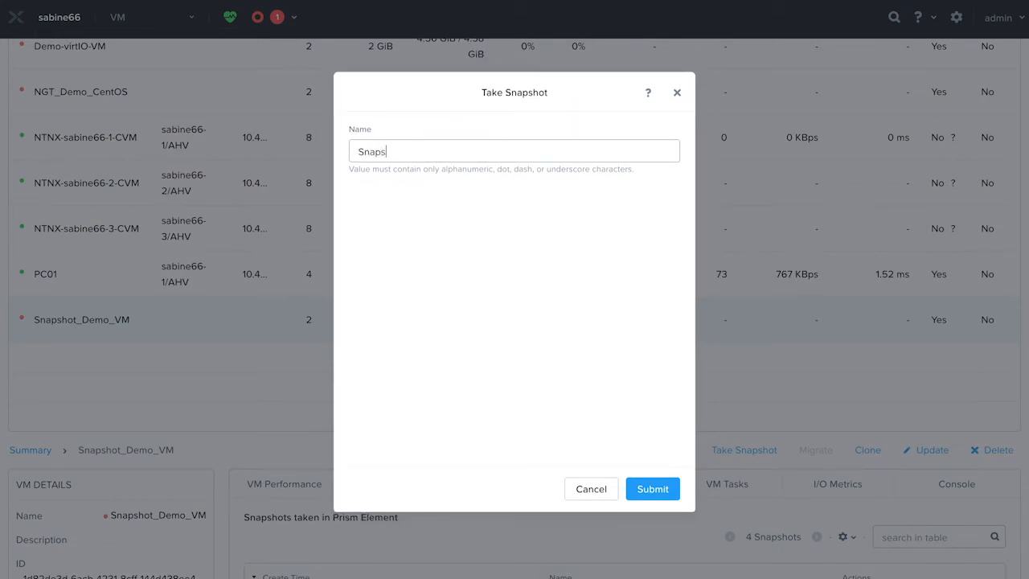
click(652, 488)
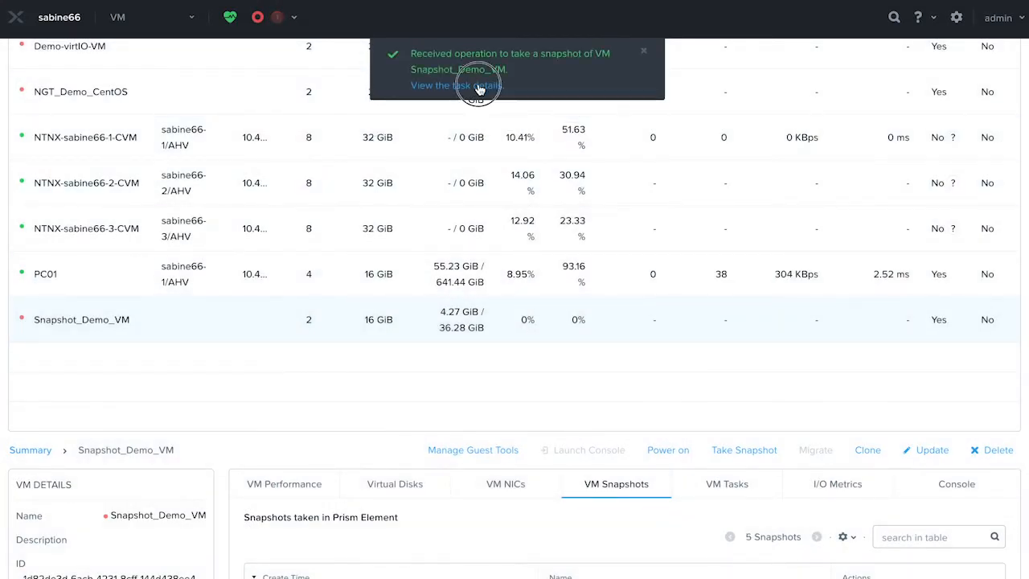
Step: View the Create Snapshot task for Snapshot_Demo_VM shown as succeeded at 100%
click(456, 86)
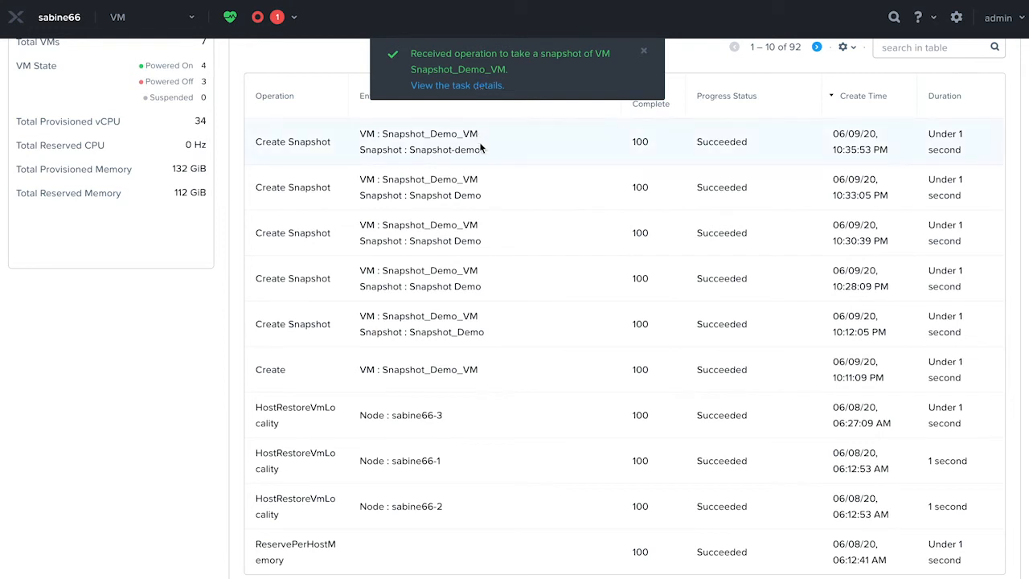
mouse_move(553, 139)
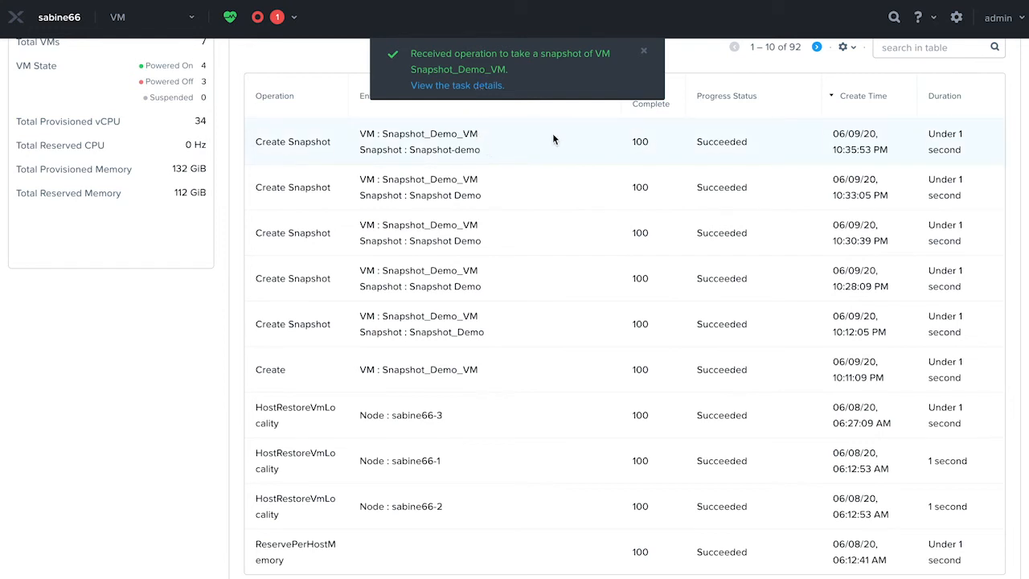
mouse_move(494, 144)
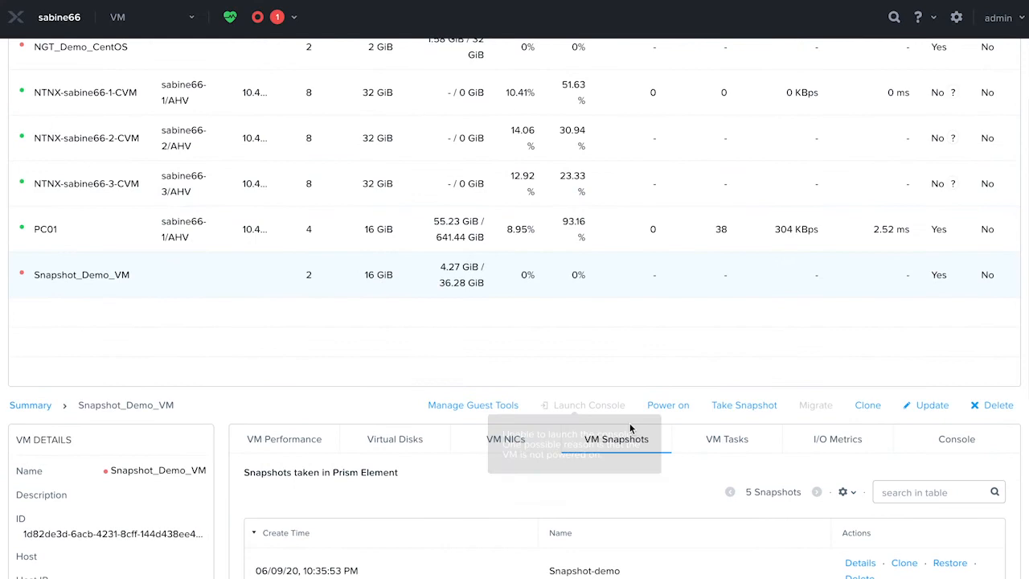
Step: Scroll to Snapshot_Demo_VM's VM Snapshots list with the new Snapshot-demo at the top
scroll(down, 3)
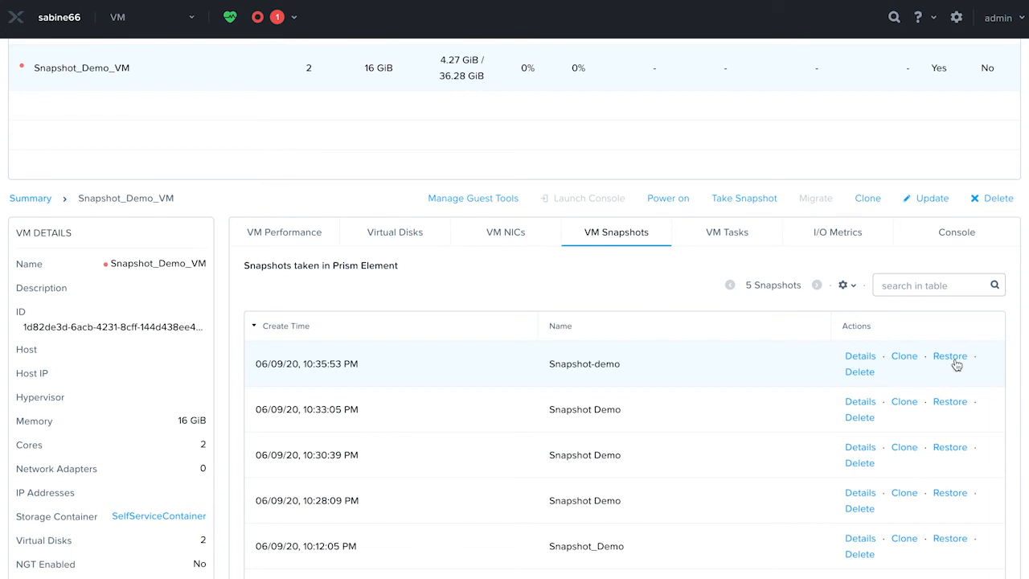
mouse_move(696, 356)
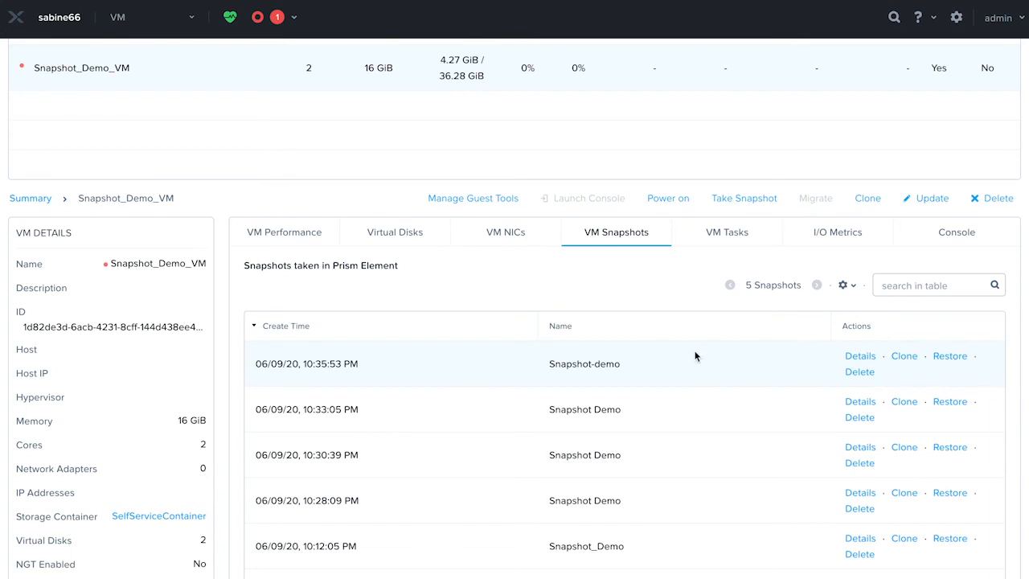